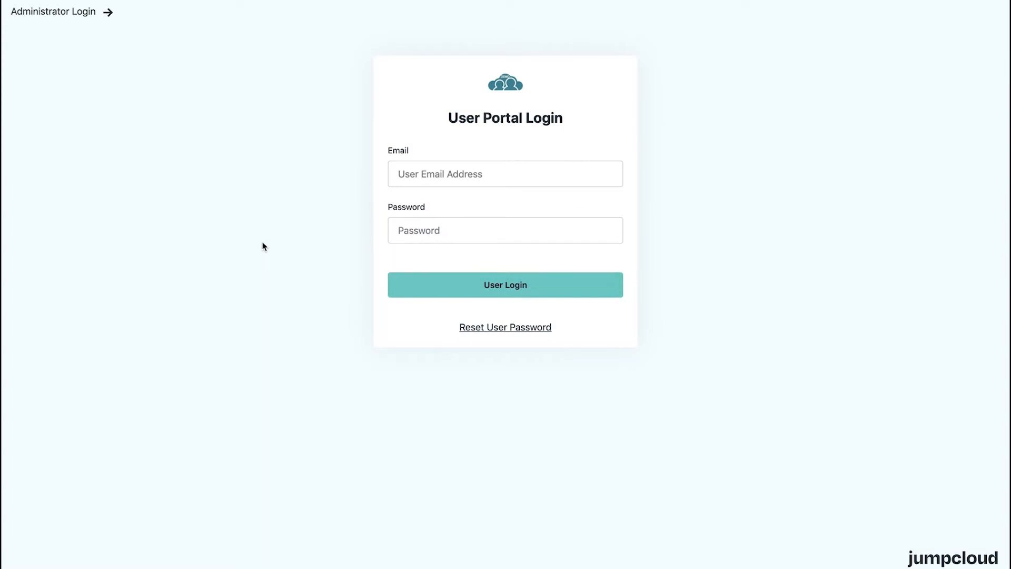
- Sign in with the autofilled account email starting 'sam' and its password via User Login
{"action": "type", "text": "sam"}
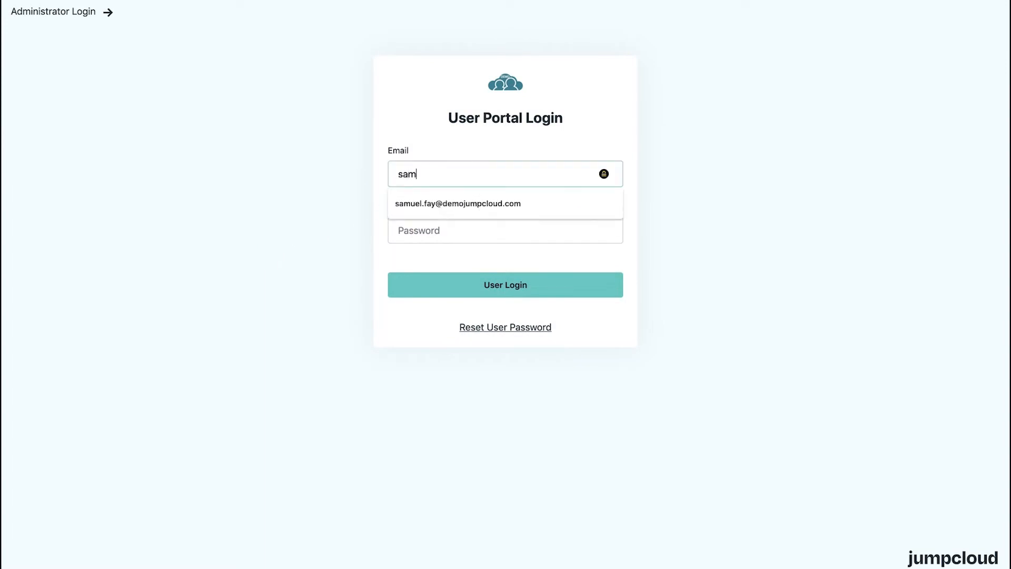
{"action": "left_click", "coordinate": [458, 204]}
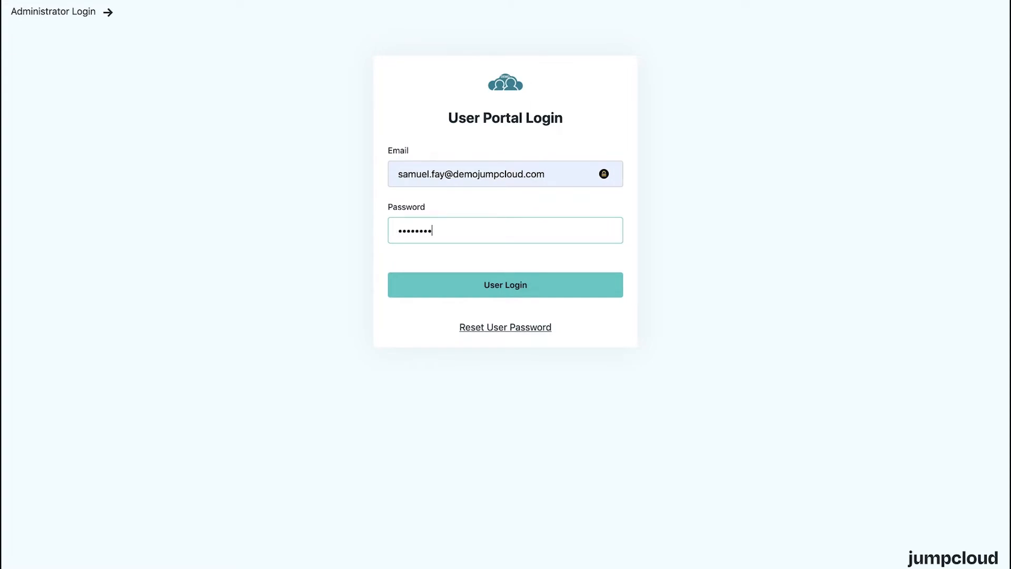
{"action": "left_click", "coordinate": [504, 284]}
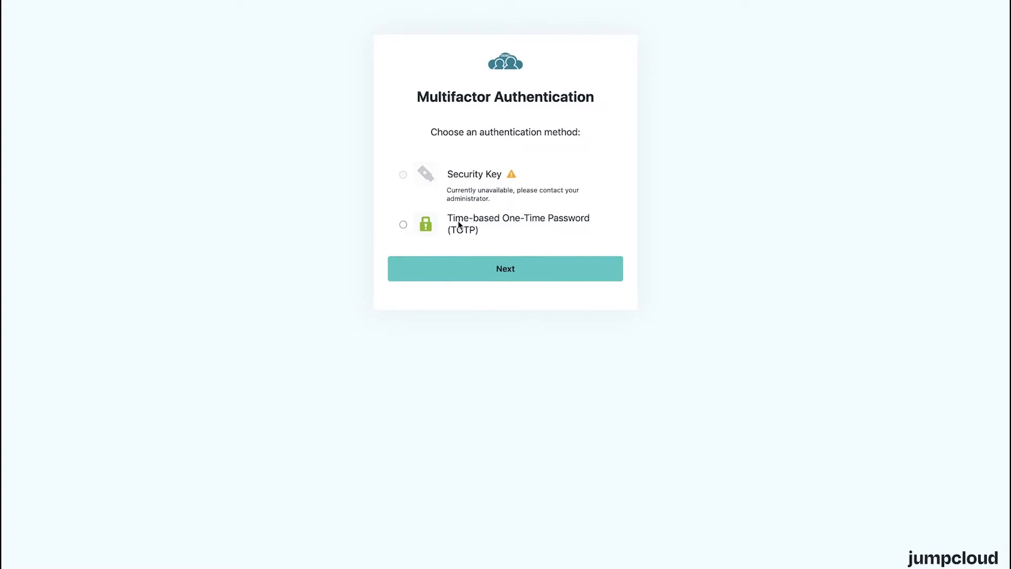
{"action": "left_click", "coordinate": [504, 269]}
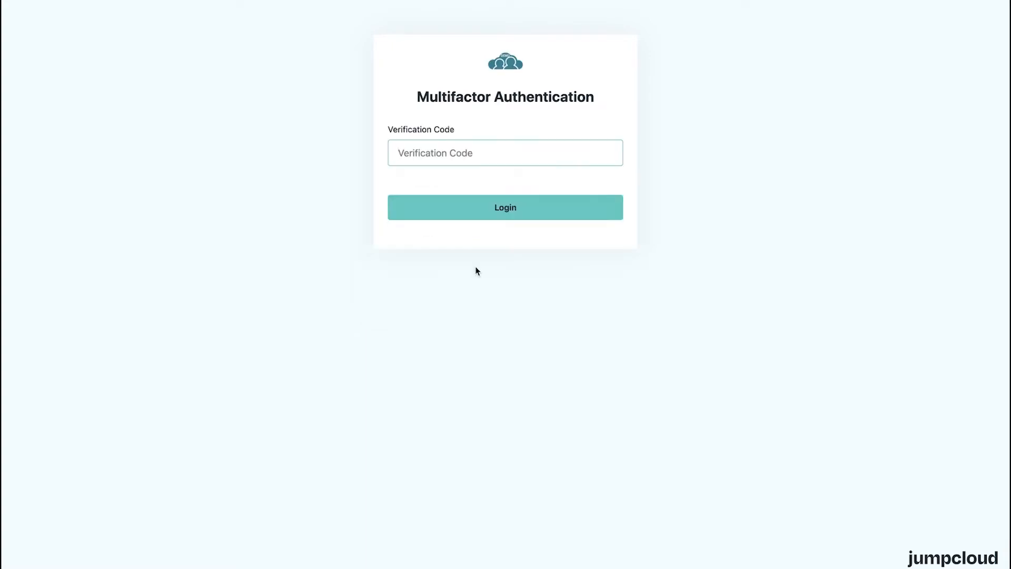
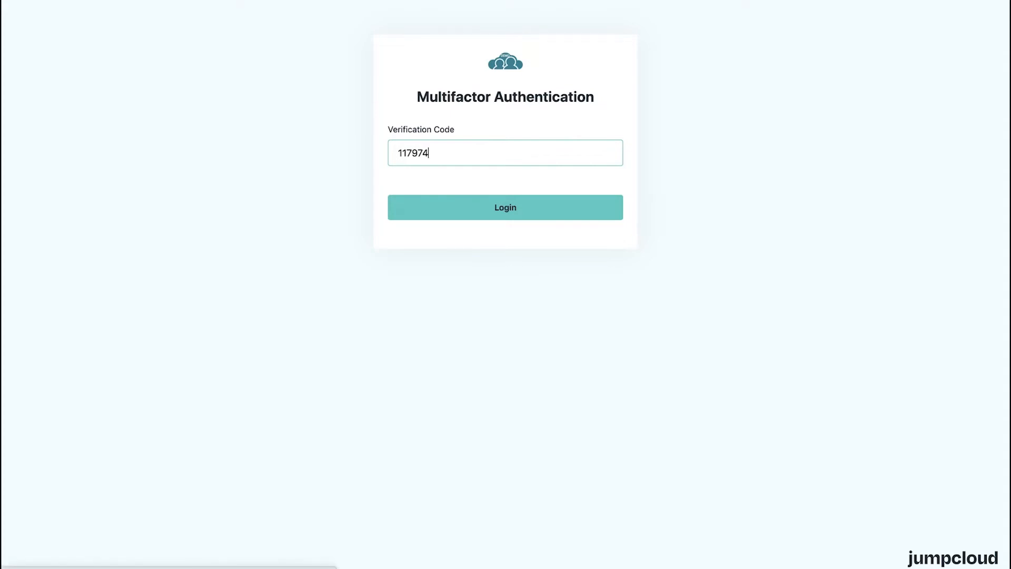
{"action": "left_click", "coordinate": [504, 207]}
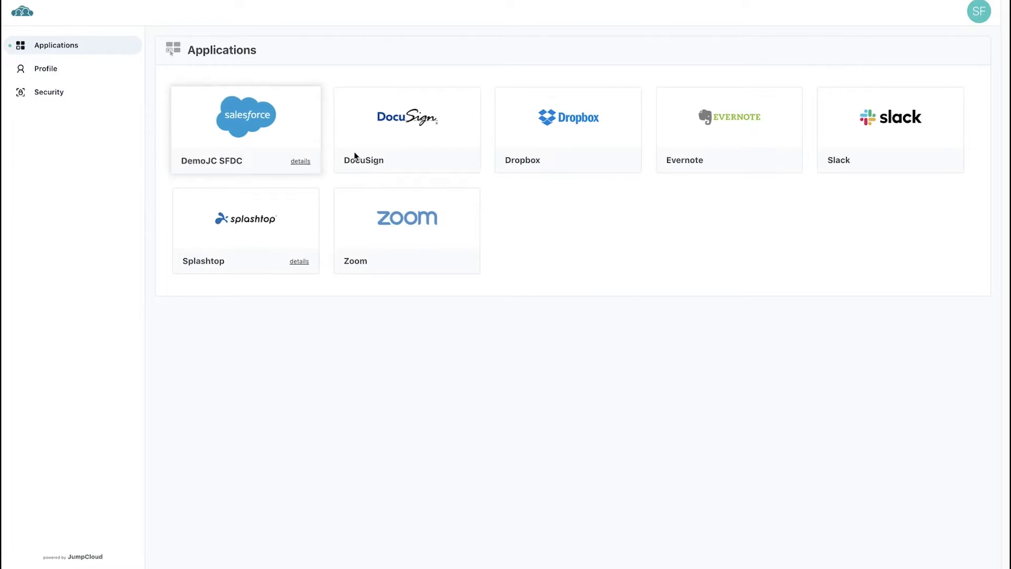
{"action": "mouse_move", "coordinate": [724, 151]}
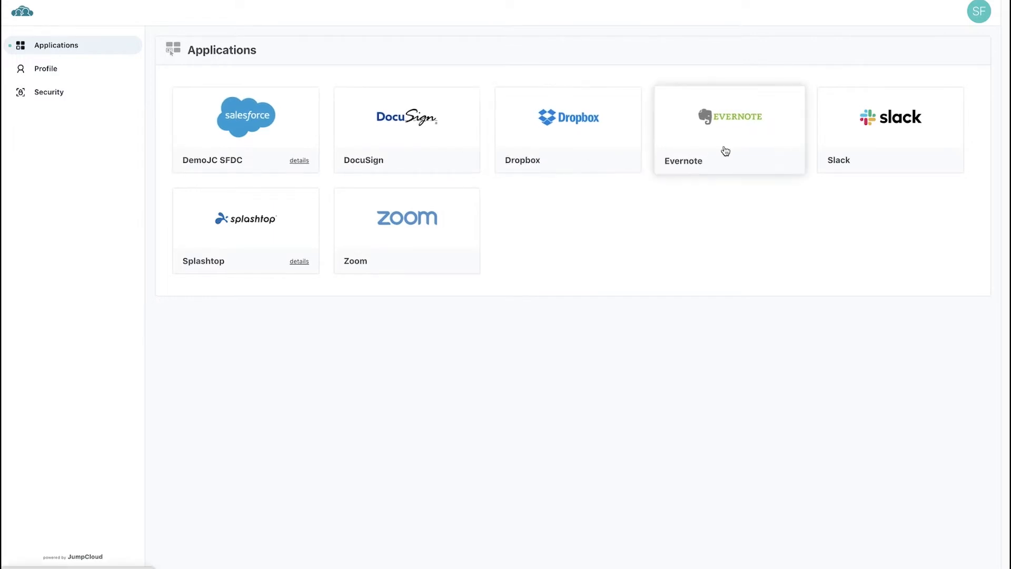
{"action": "mouse_move", "coordinate": [521, 212]}
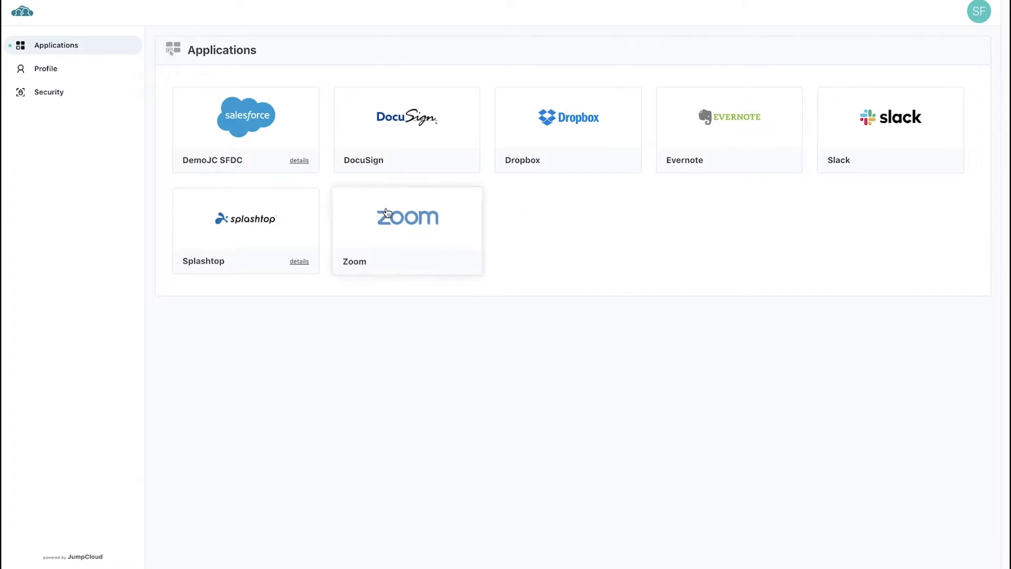
- Show the Profile page with name, username and company email details
{"action": "left_click", "coordinate": [45, 70]}
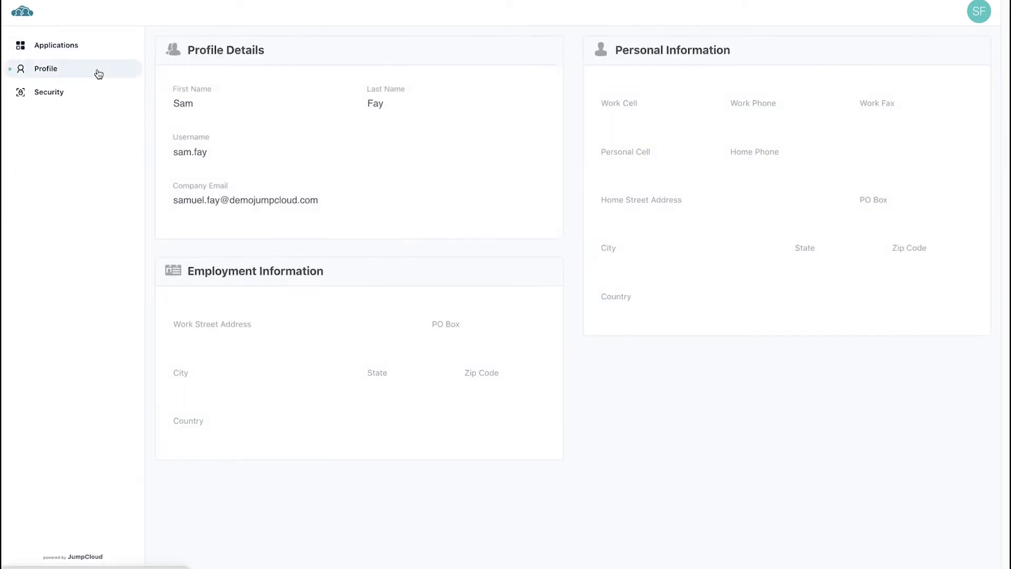
{"action": "mouse_move", "coordinate": [194, 105]}
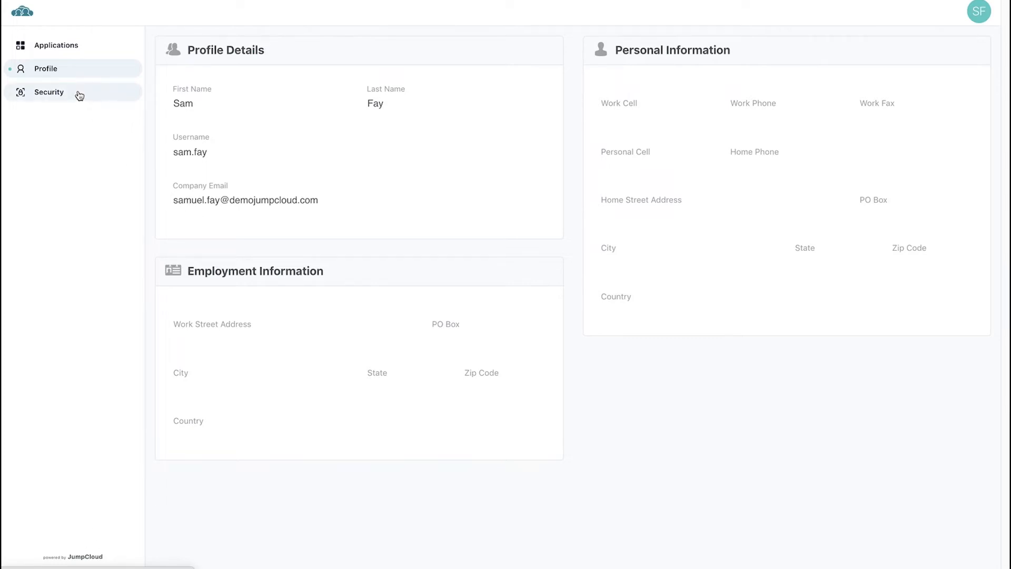
- Show the Security page with password, TOTP MFA, SSH keys and agent sections
{"action": "left_click", "coordinate": [49, 93]}
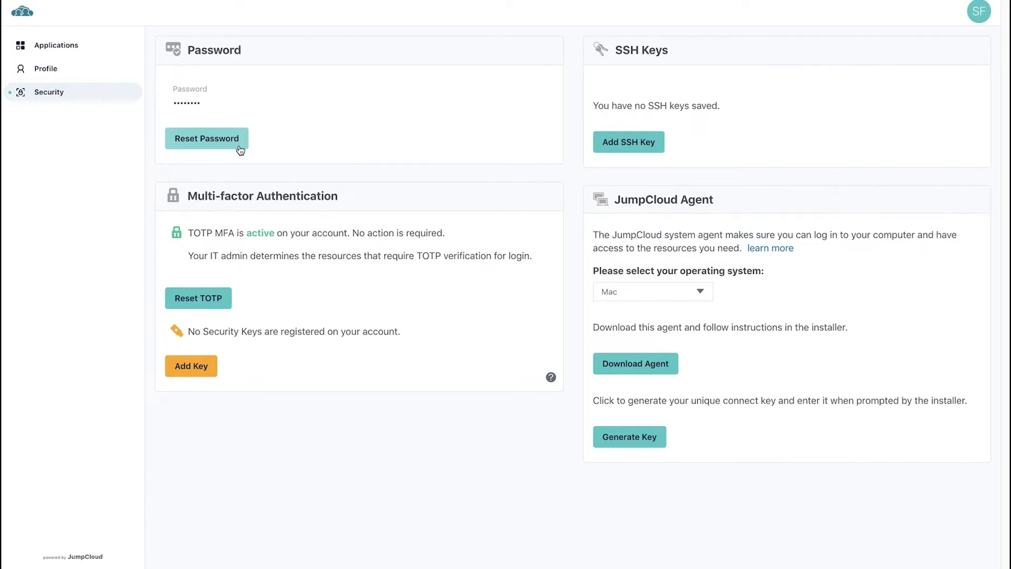
{"action": "mouse_move", "coordinate": [280, 215]}
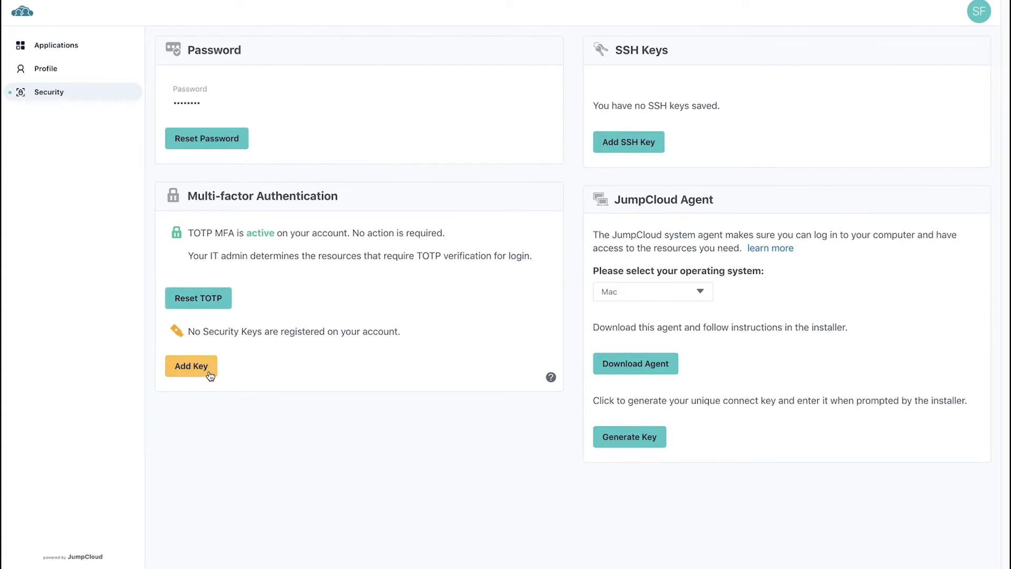
{"action": "mouse_move", "coordinate": [462, 338]}
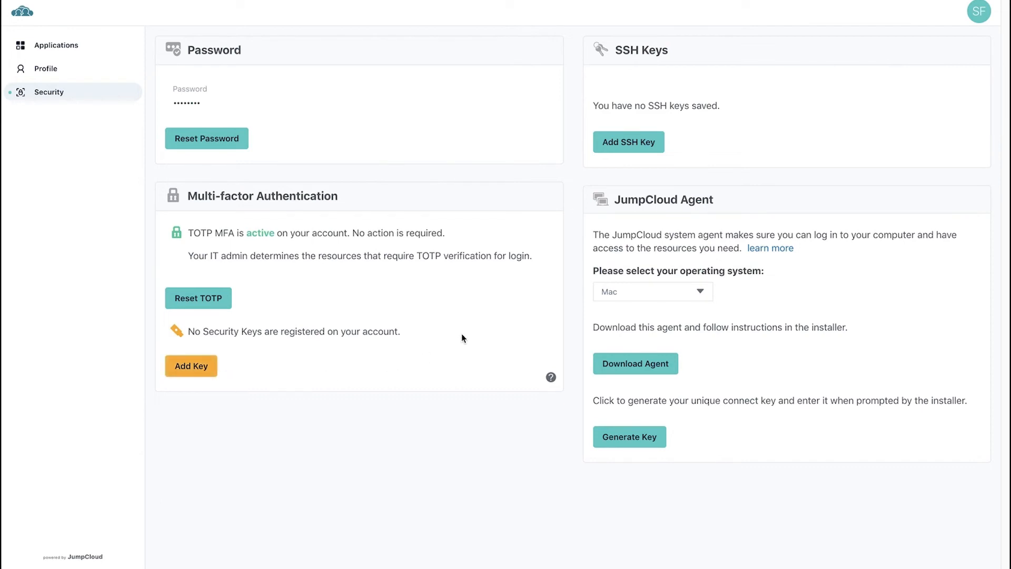
{"action": "mouse_move", "coordinate": [475, 323]}
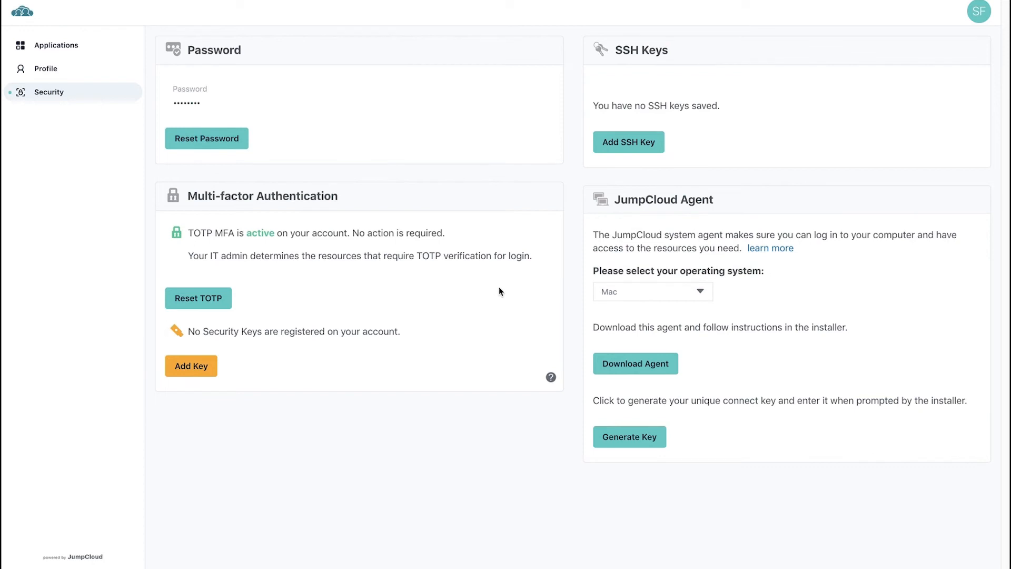
{"action": "mouse_move", "coordinate": [629, 142]}
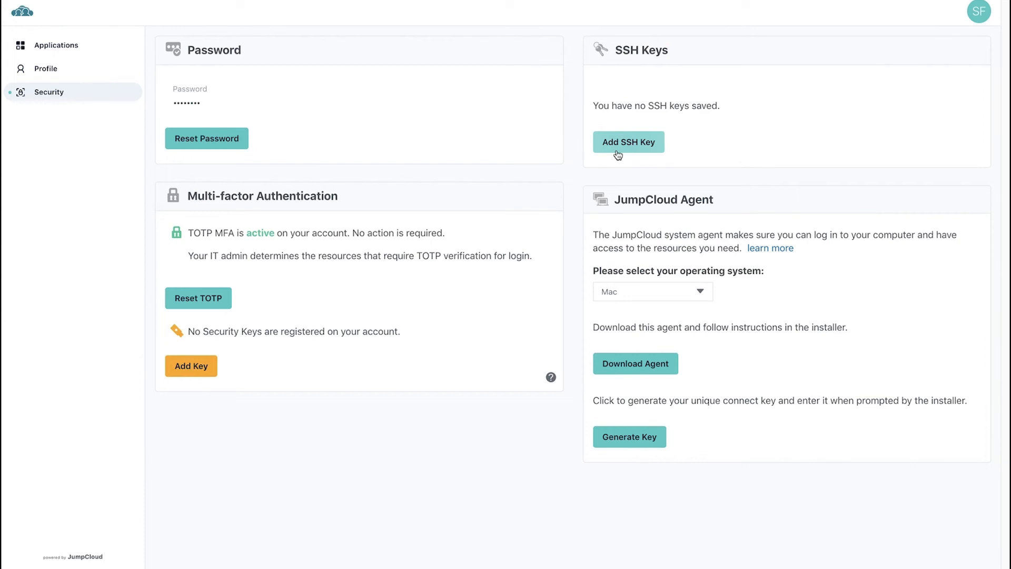
{"action": "mouse_move", "coordinate": [731, 217]}
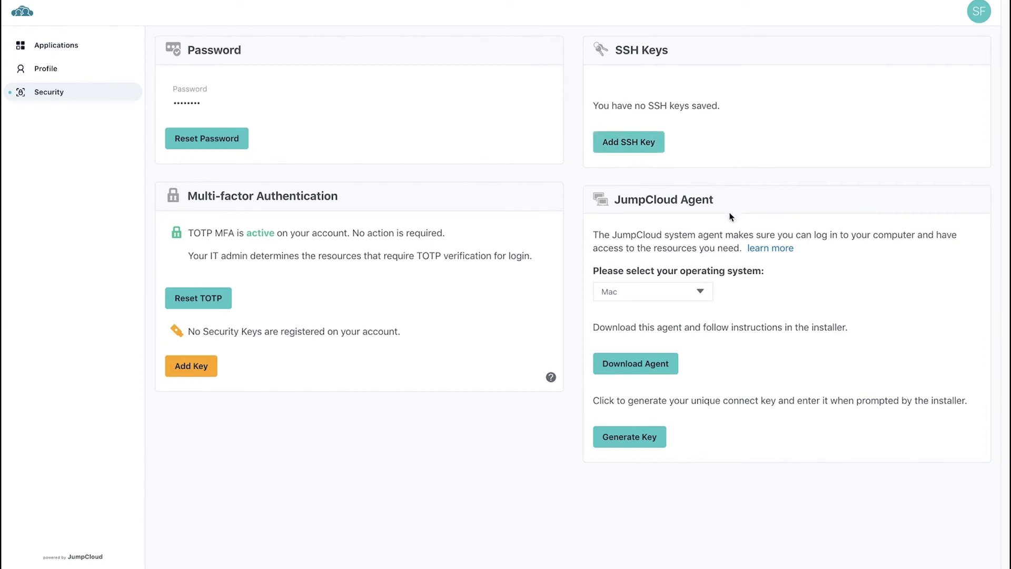
{"action": "mouse_move", "coordinate": [635, 213]}
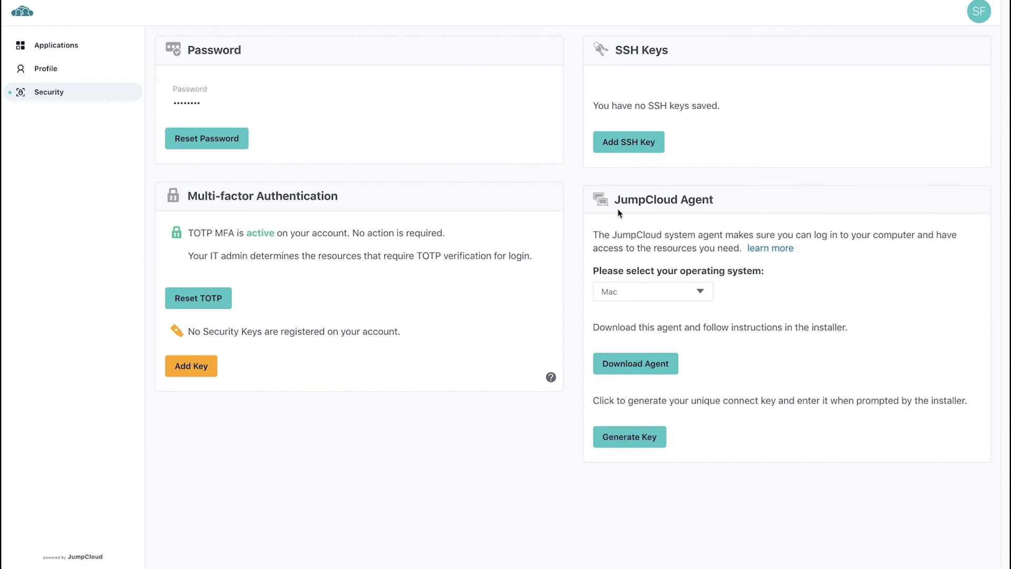
{"action": "mouse_move", "coordinate": [639, 226]}
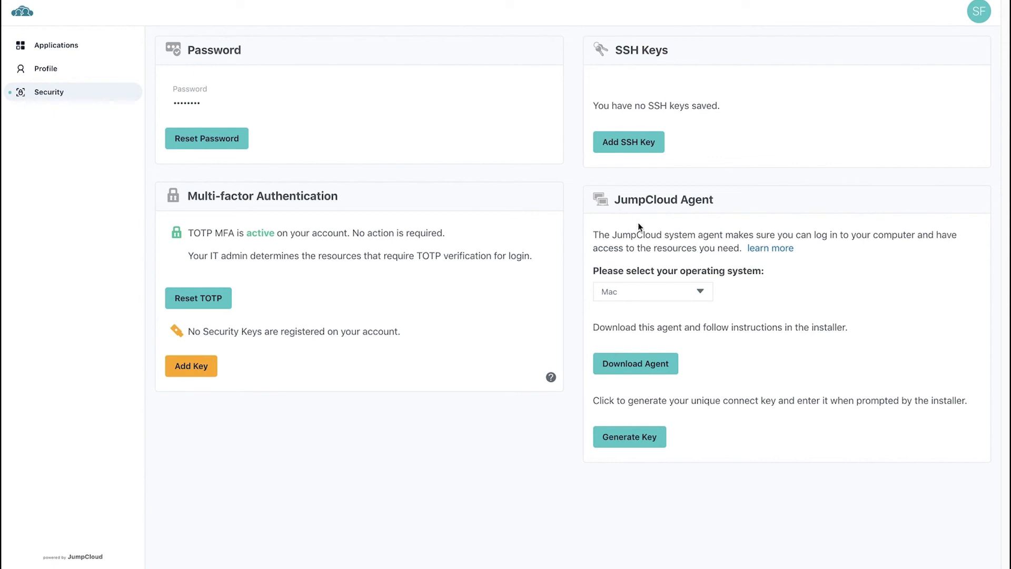
- List the JumpCloud Agent operating systems Mac, Windows and Linux
{"action": "left_click", "coordinate": [651, 290]}
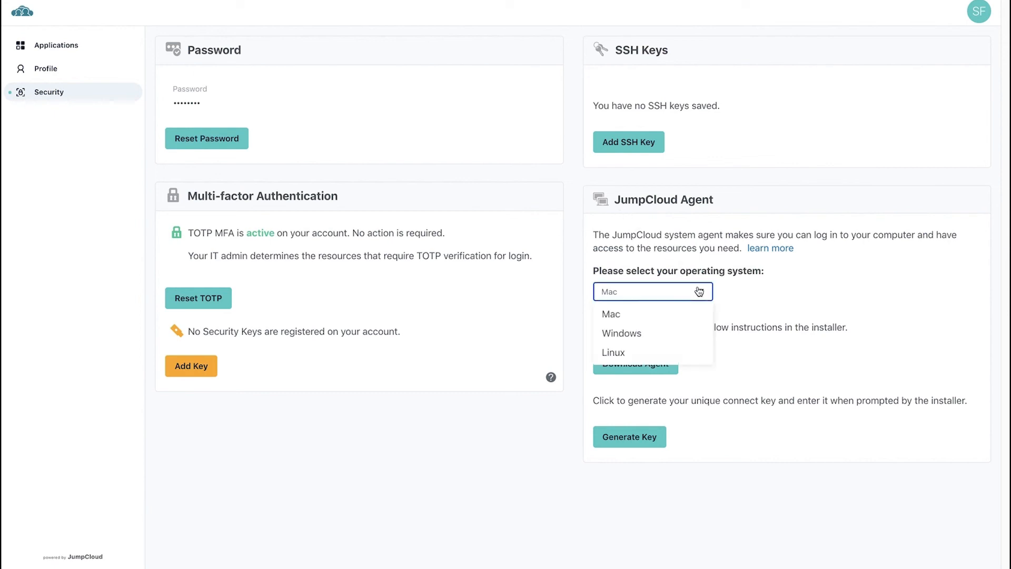